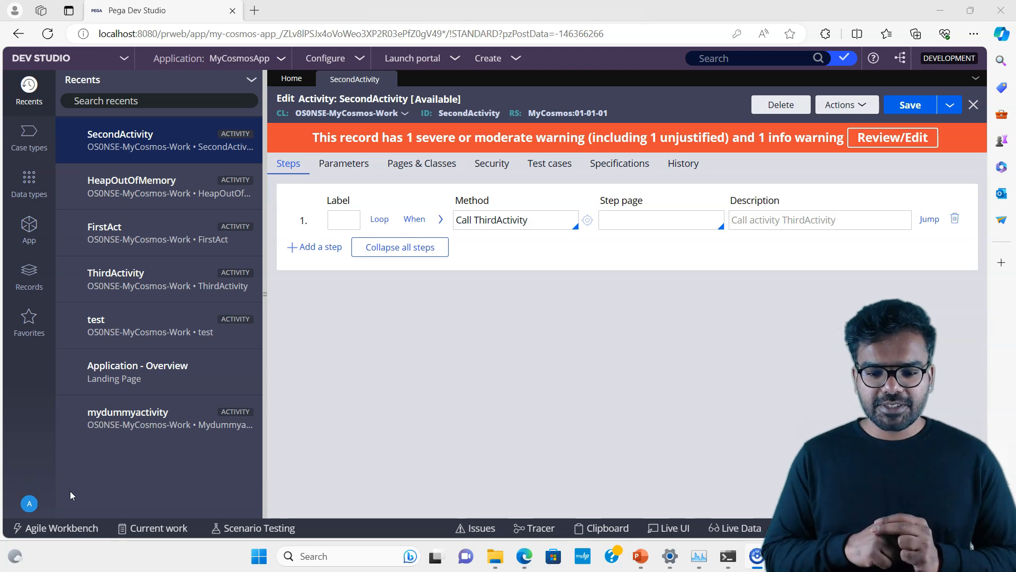
mouse_move(428, 134)
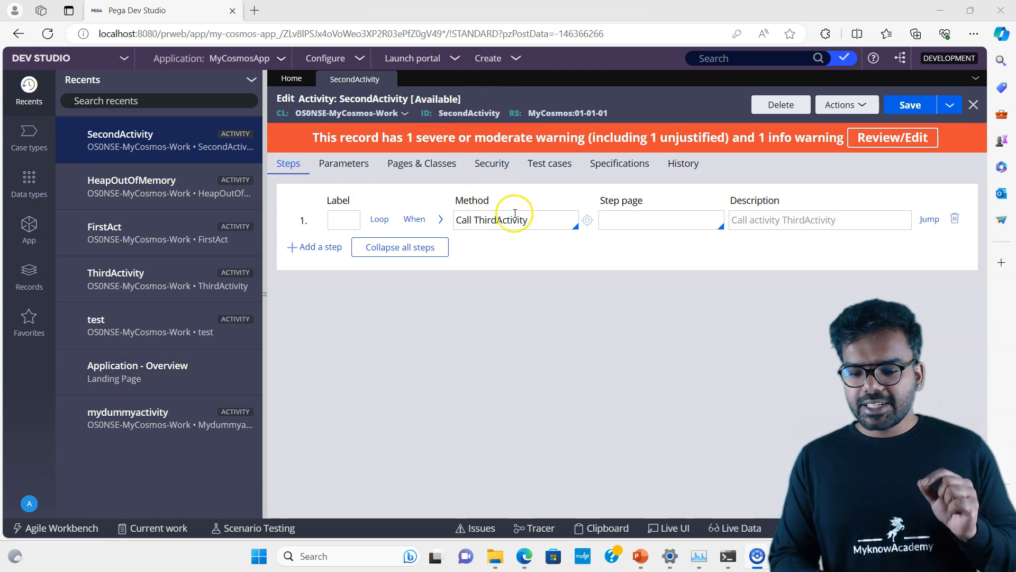
mouse_move(491, 220)
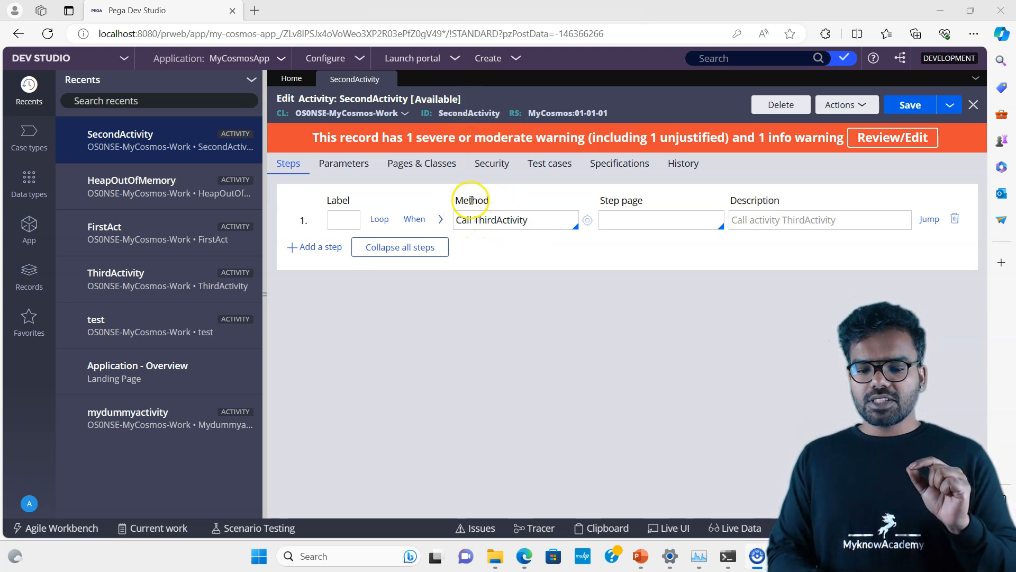
mouse_move(492, 220)
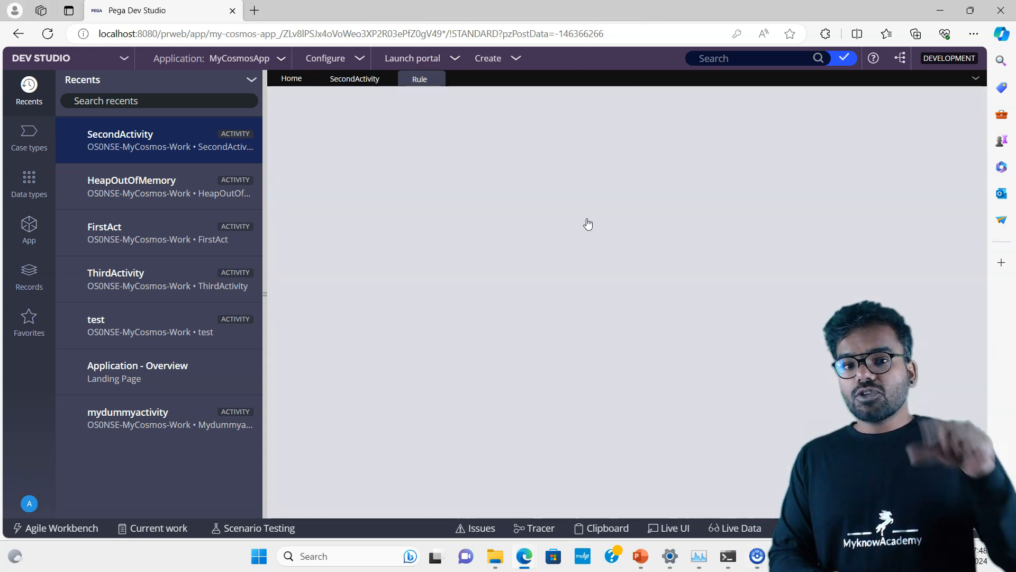
Review ThirdActivity's Call SecondActivity step, then return to the SecondActivity record.
left_click(115, 272)
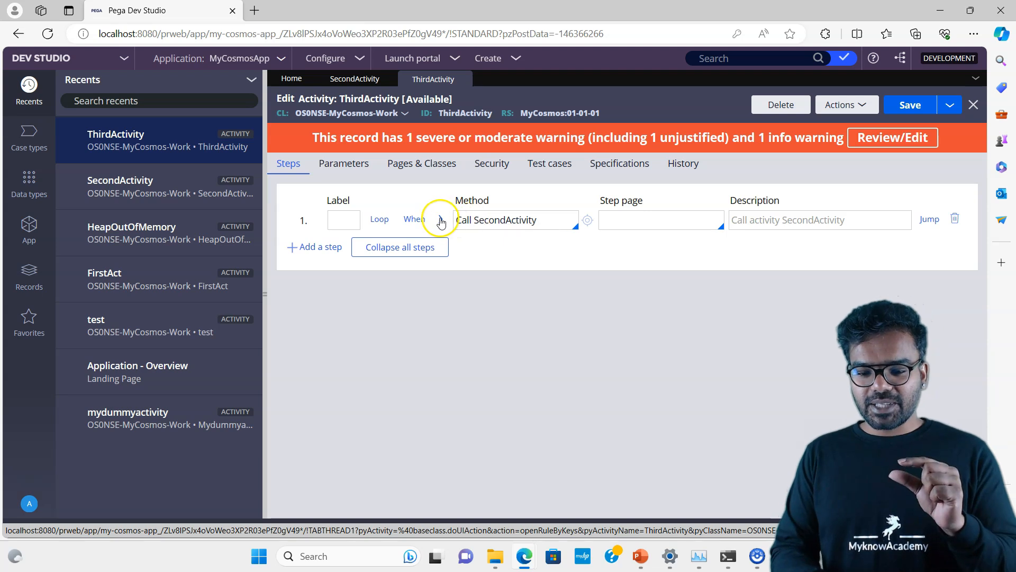
mouse_move(440, 220)
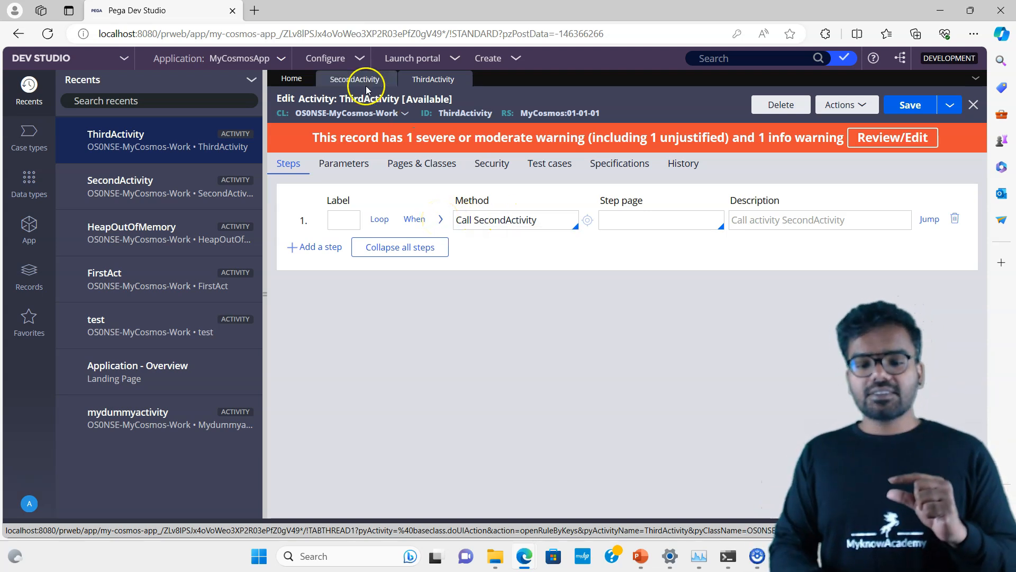
left_click(354, 78)
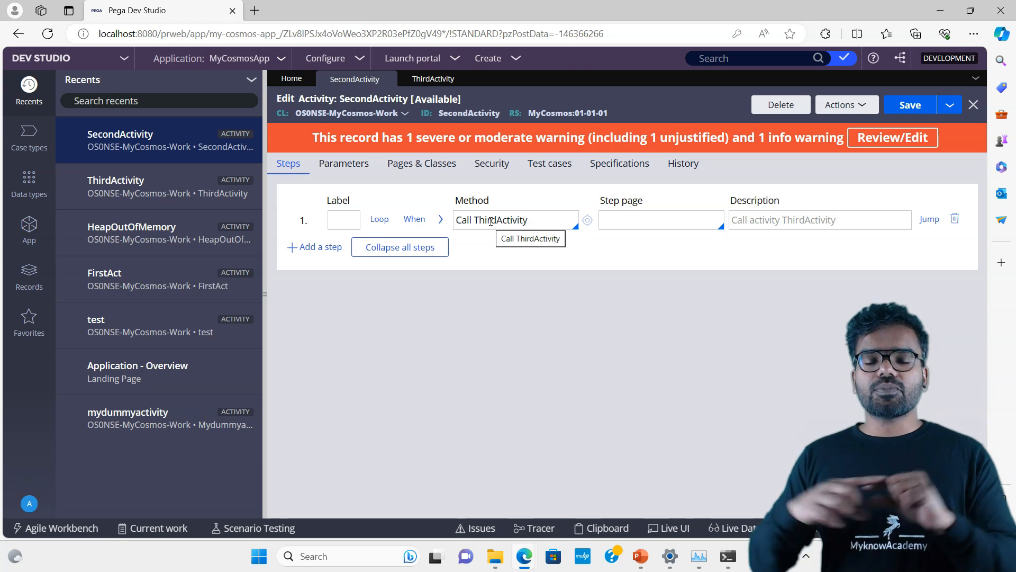
mouse_move(510, 205)
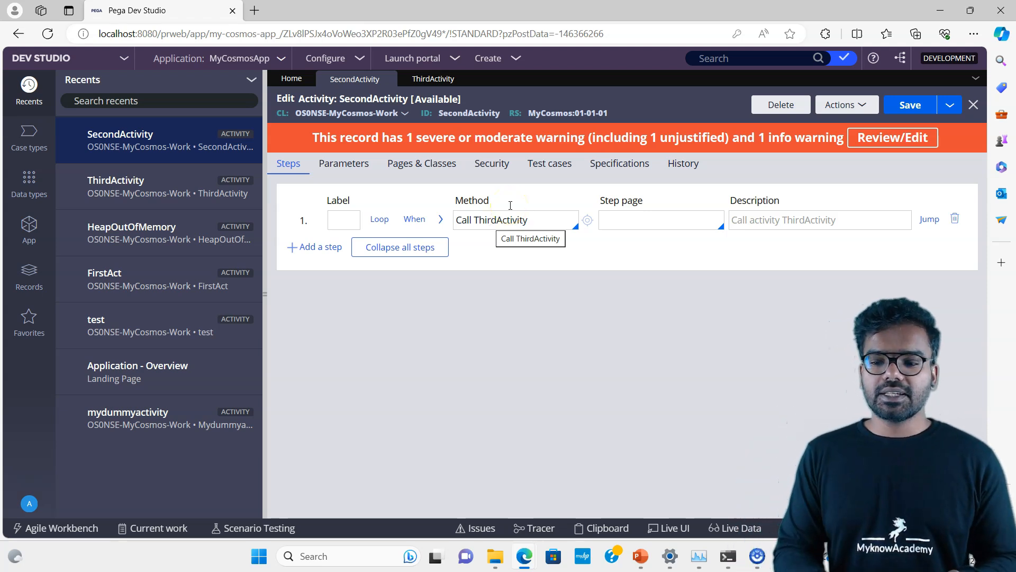
Run SecondActivity on an empty test page via Actions > Run.
left_click(846, 105)
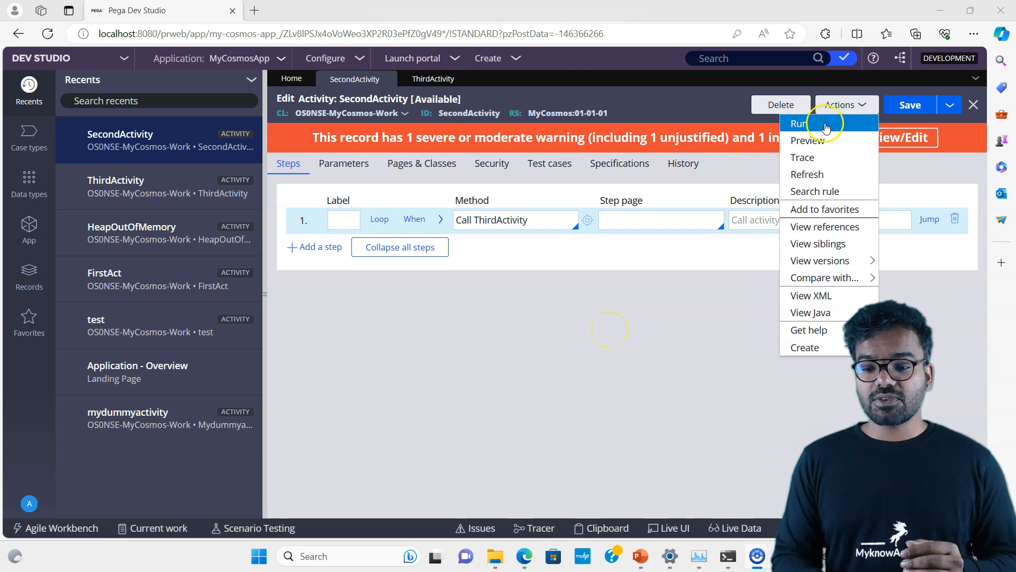
left_click(798, 123)
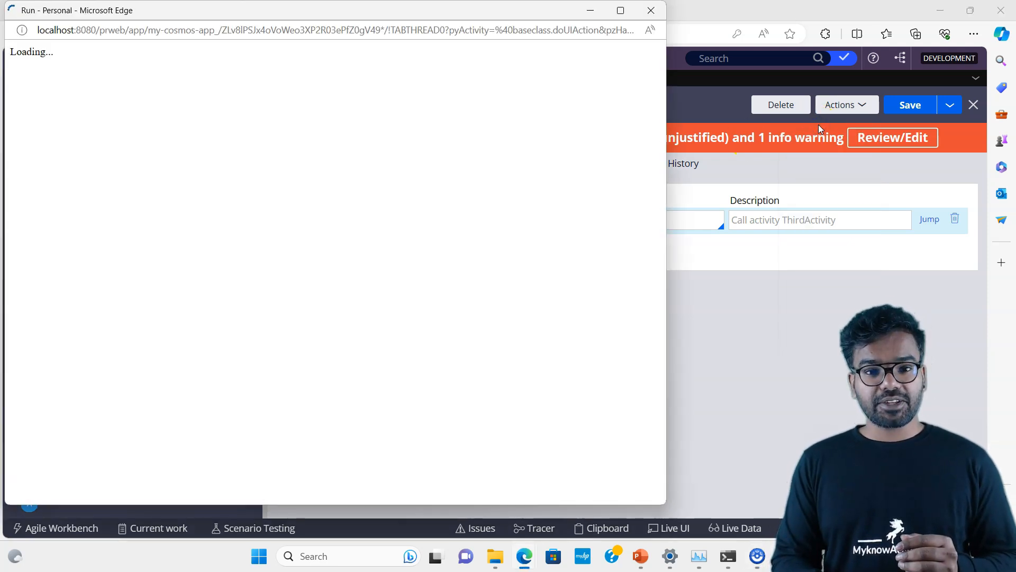
left_click(627, 55)
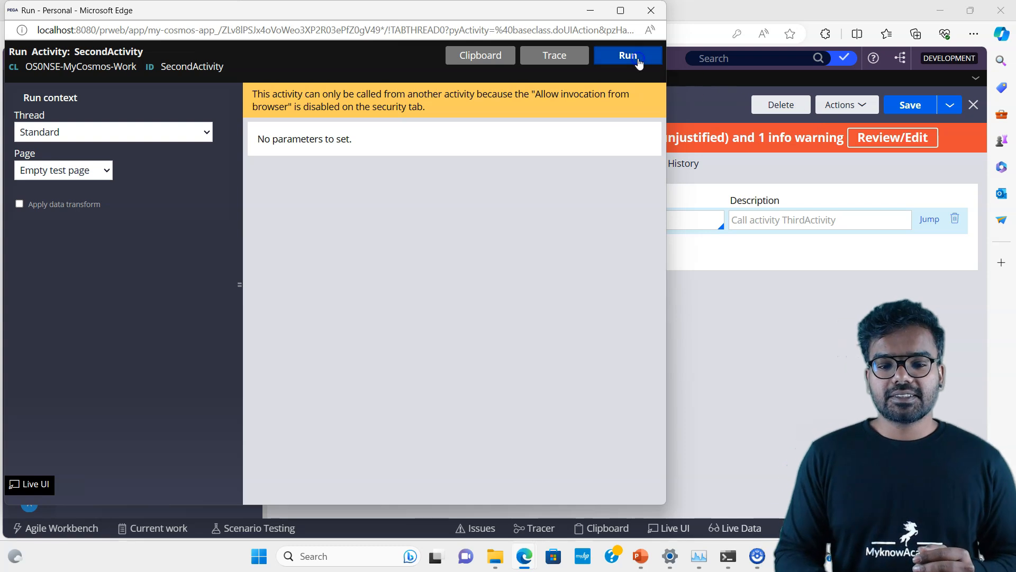
left_click(625, 55)
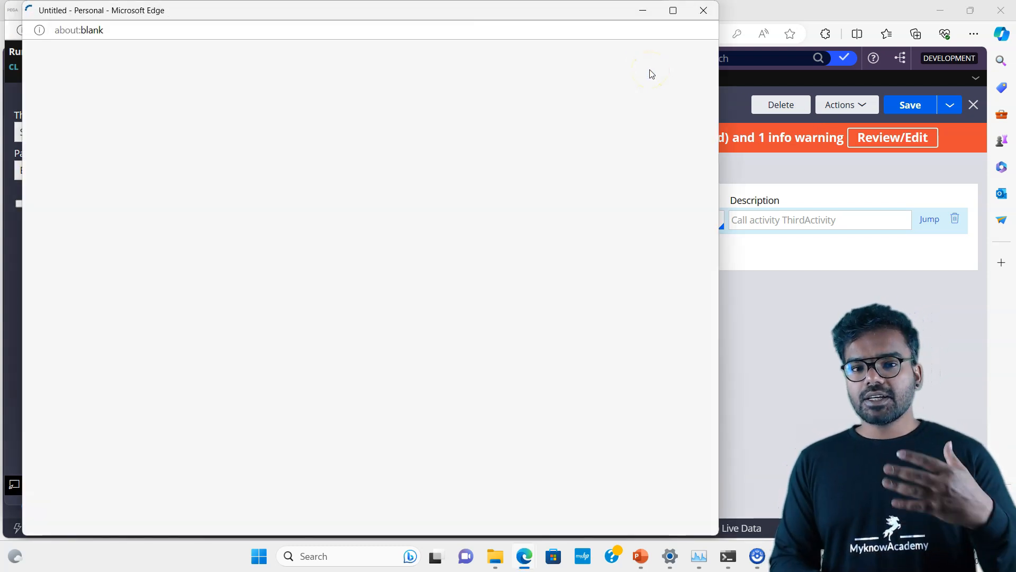
mouse_move(714, 183)
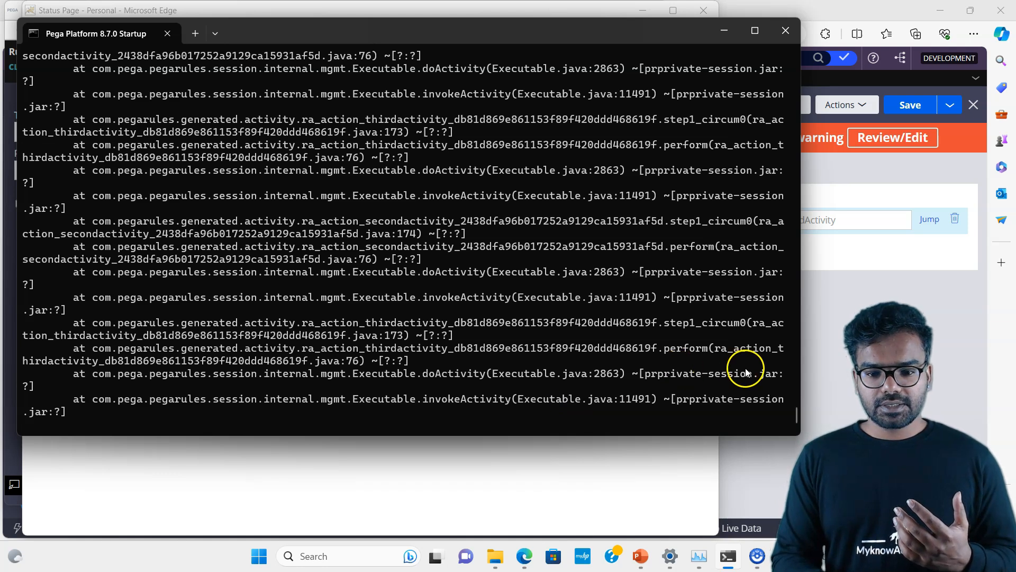
Scroll the server console through the repeating secondactivity/thirdactivity stack frames.
scroll("down", 3)
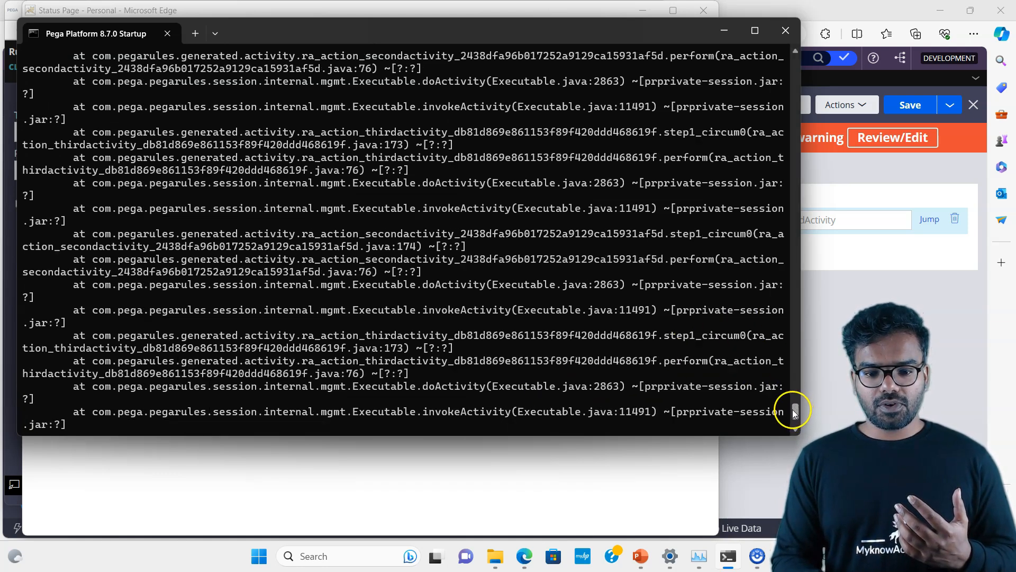
scroll("down", 3)
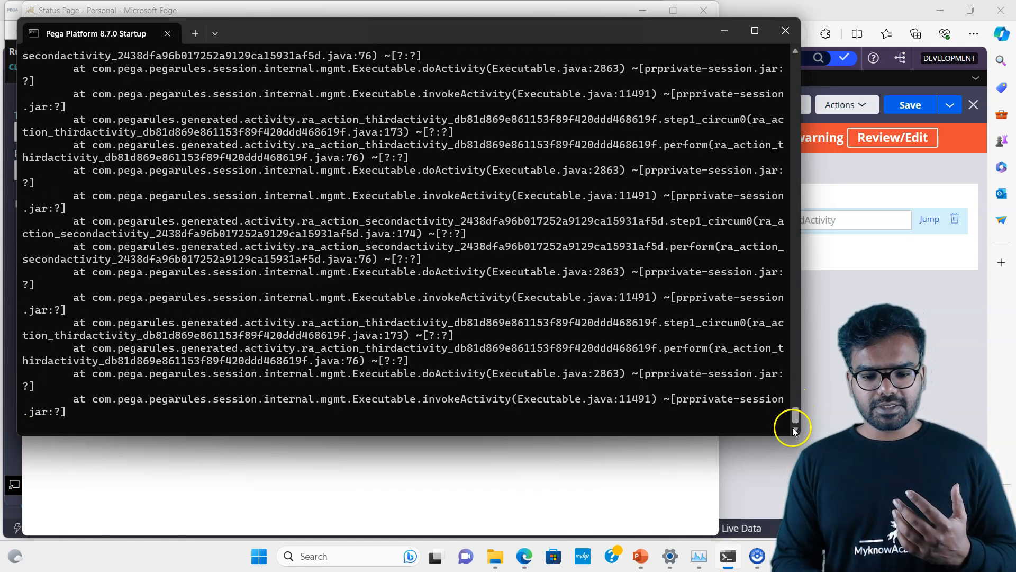
mouse_move(551, 415)
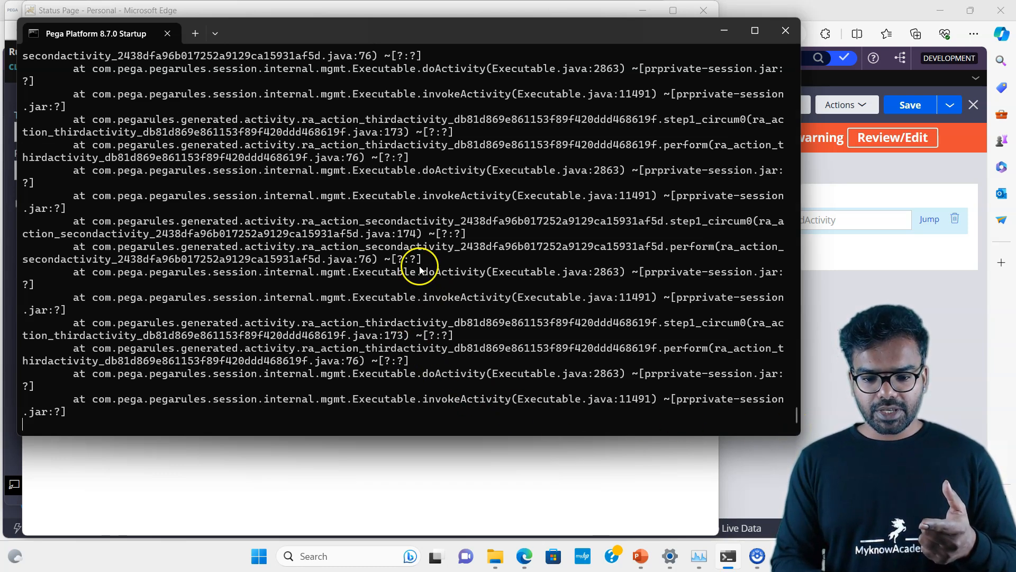
mouse_move(736, 314)
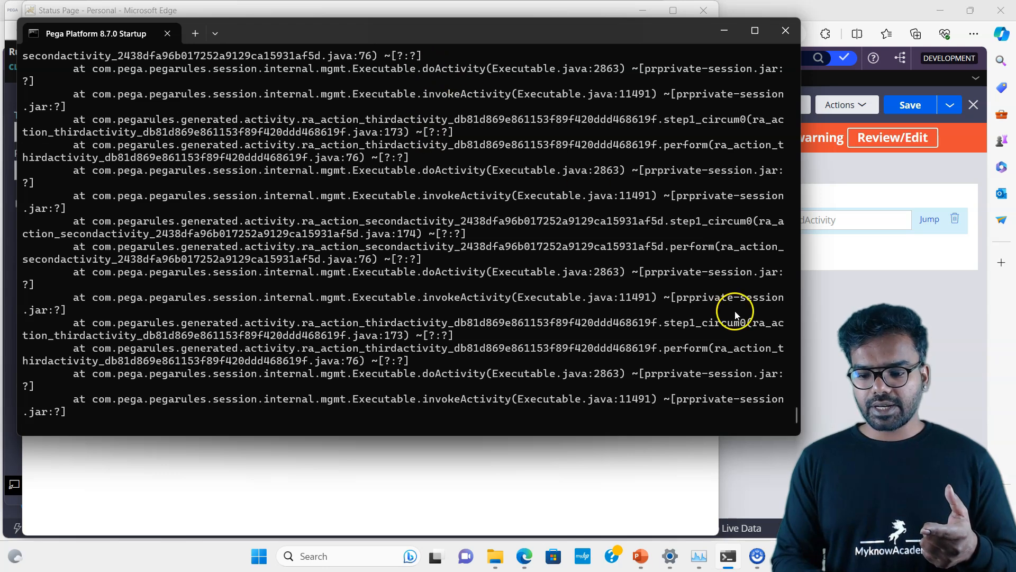
scroll("down", 3)
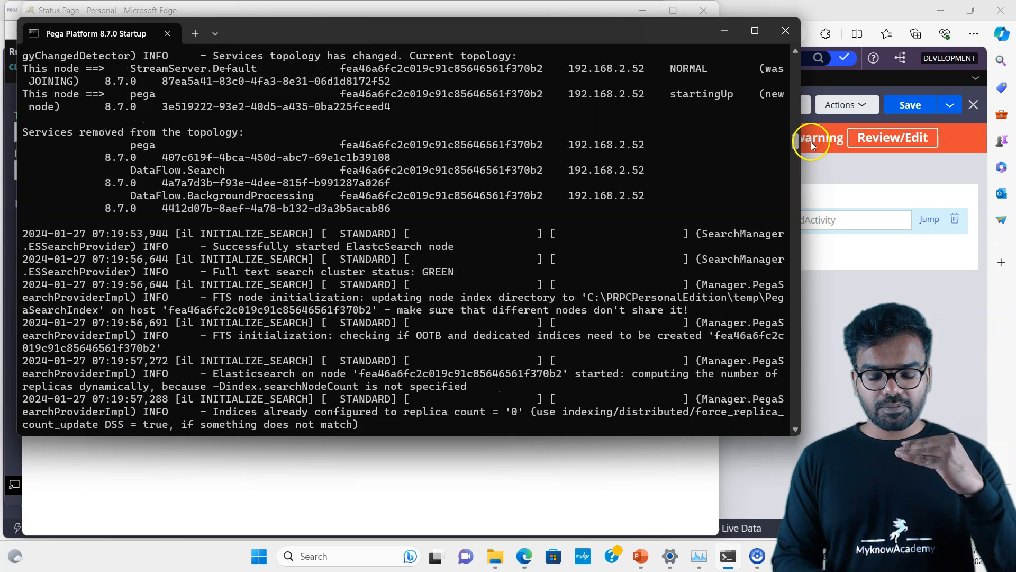
Scroll the console to the 'Caused by: java.lang.StackOverflowError' line and its alternating call frames.
scroll("down", 3)
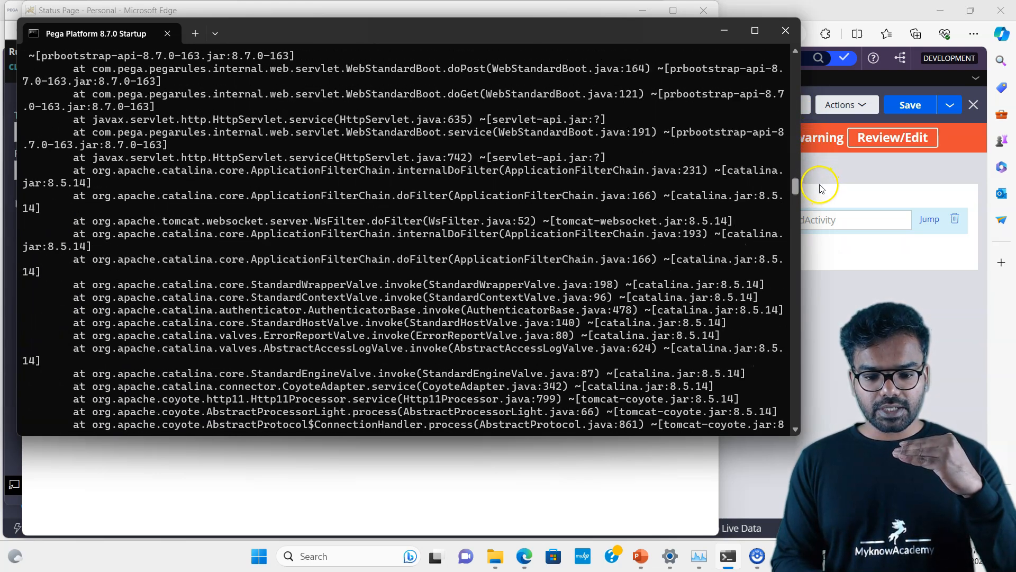
scroll("down", 3)
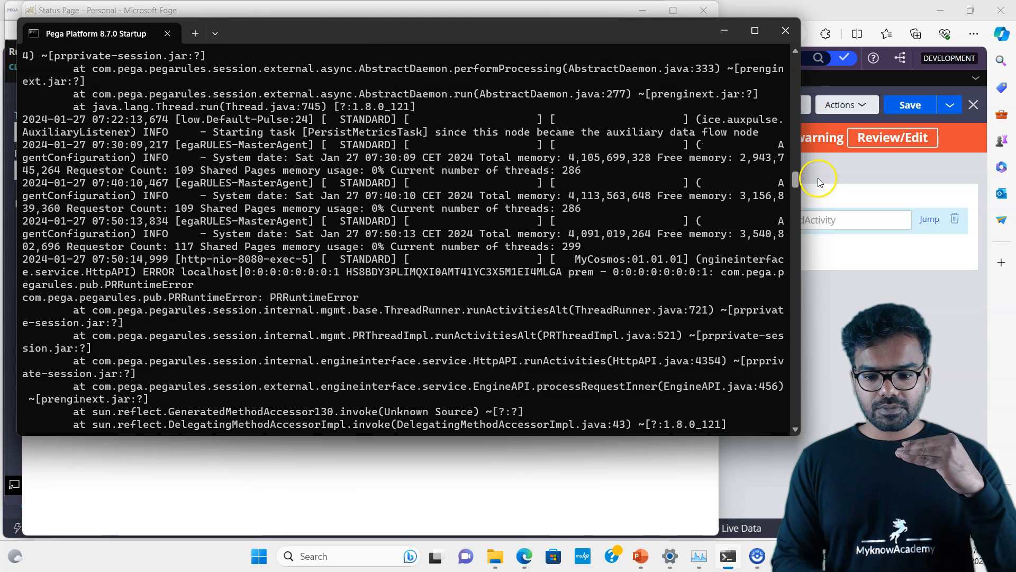
scroll("down", 3)
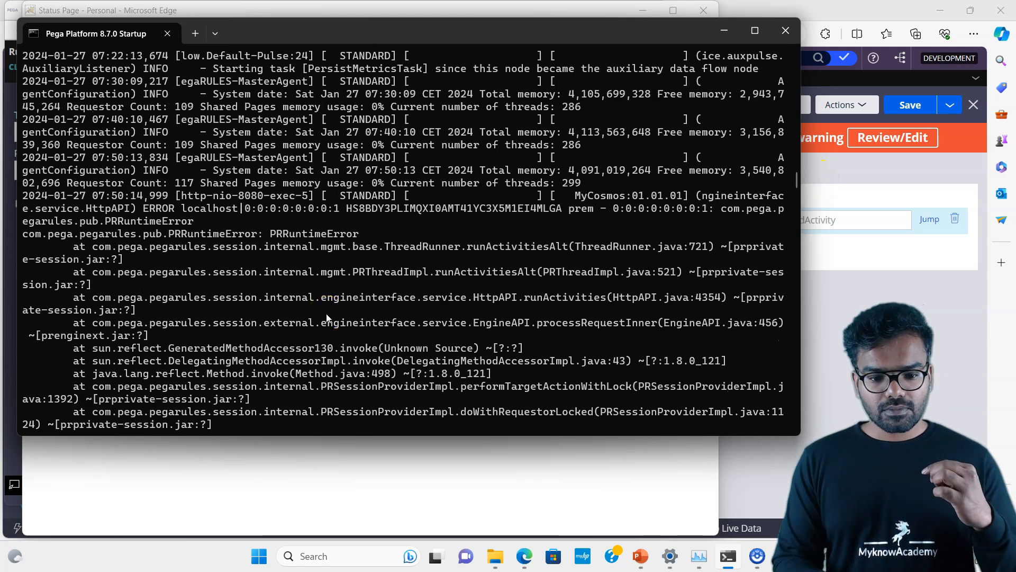
scroll("down", 3)
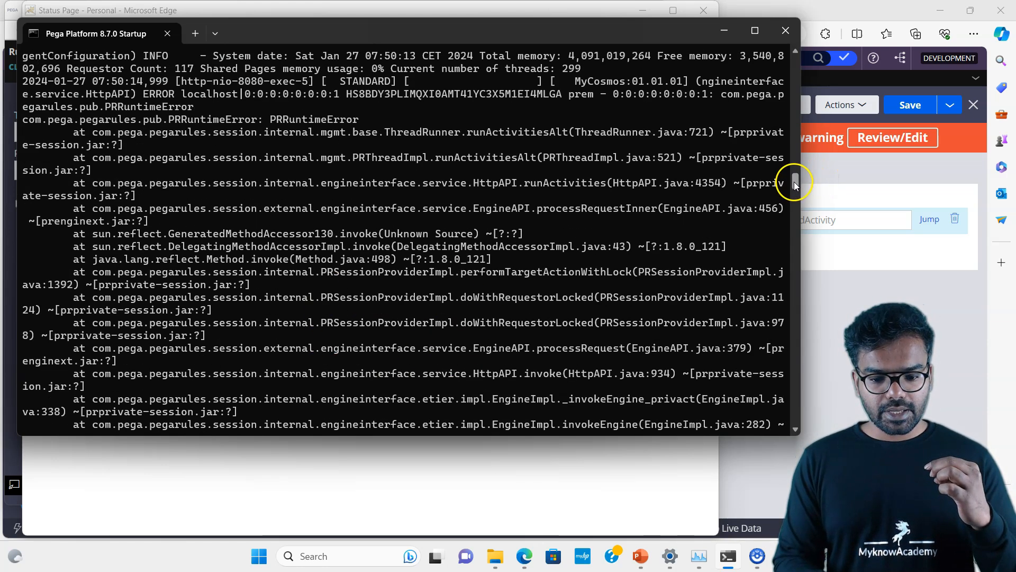
scroll("down", 3)
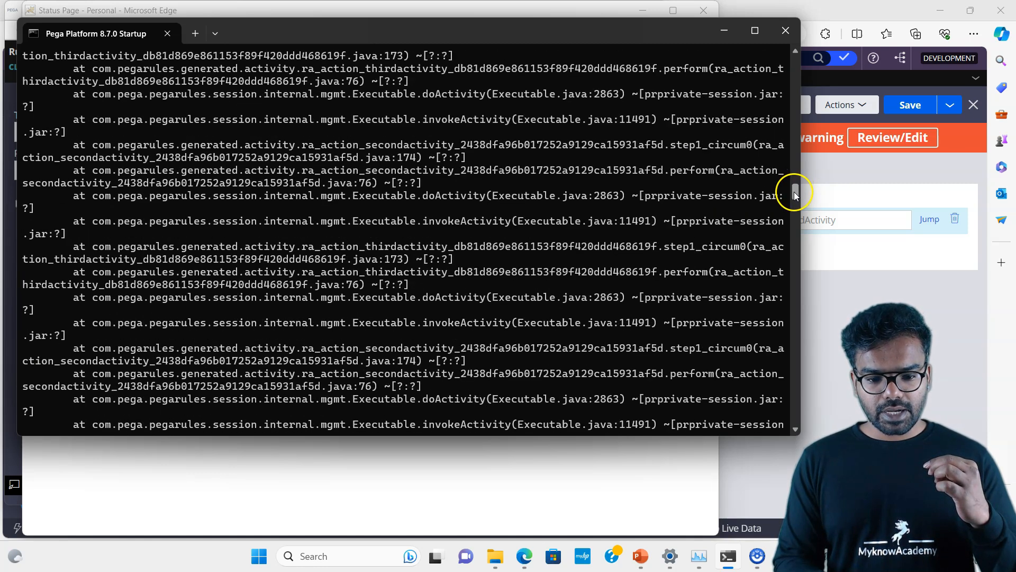
scroll("down", 3)
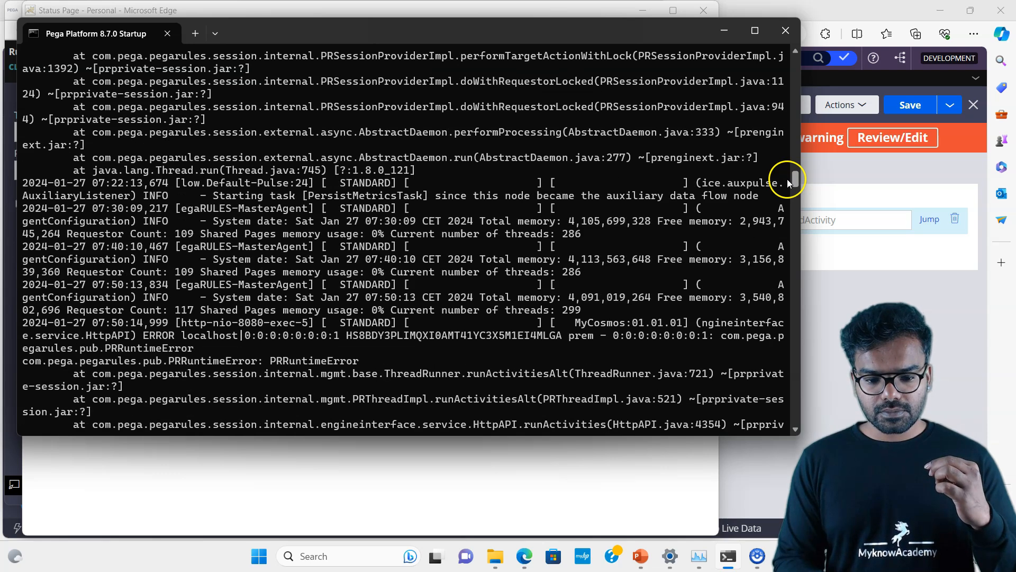
scroll("down", 3)
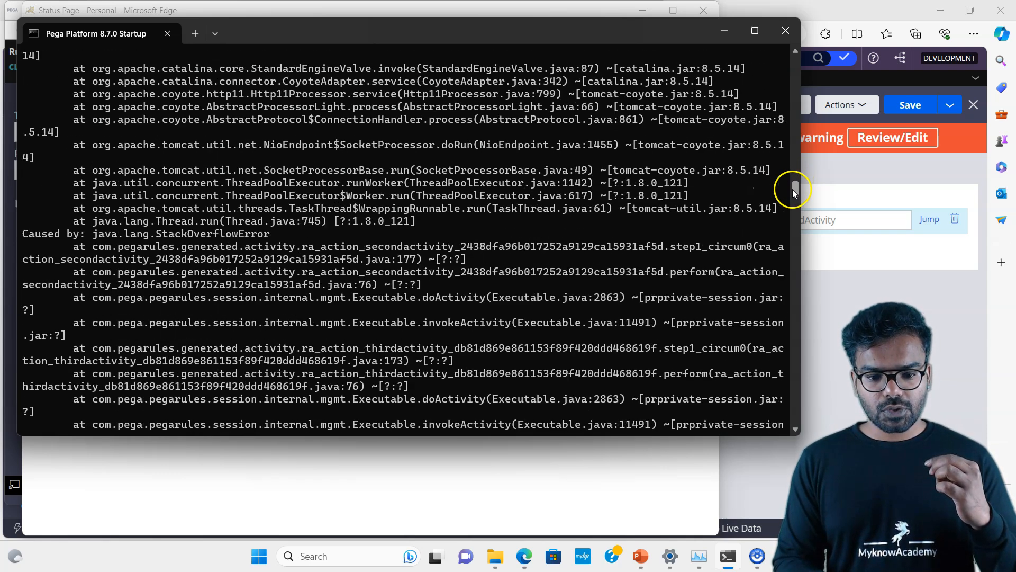
scroll("up", 3)
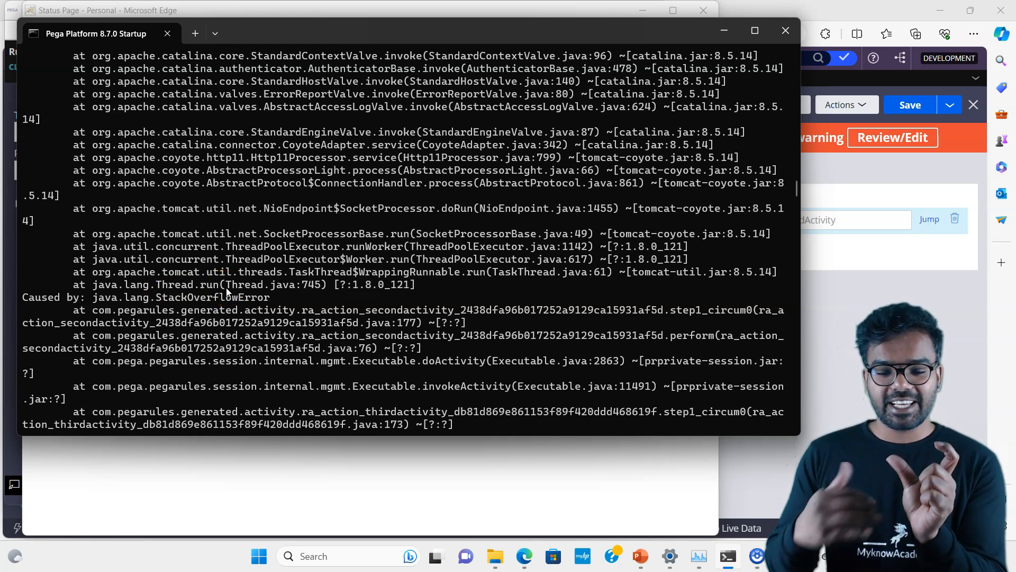
mouse_move(165, 318)
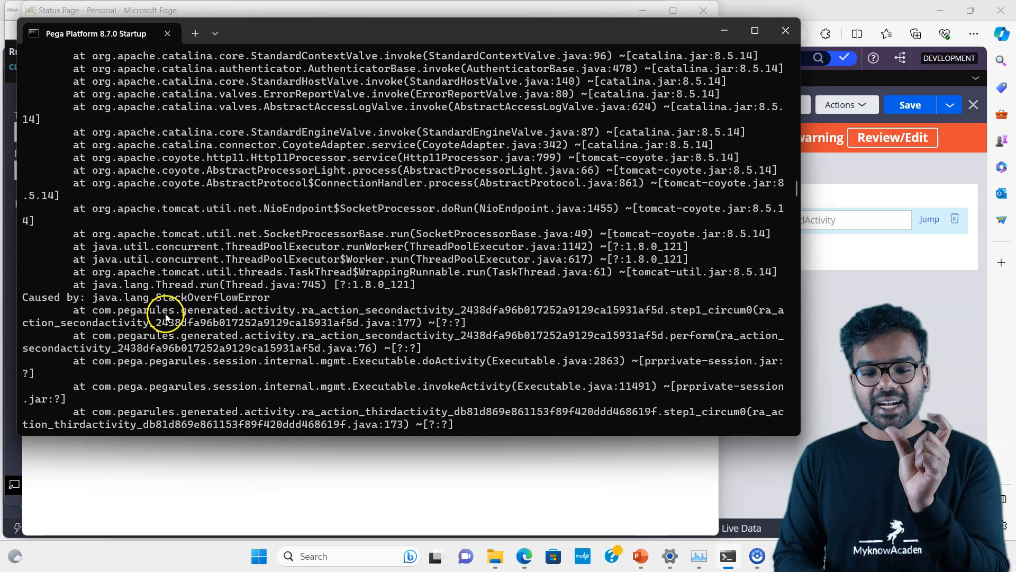
mouse_move(373, 315)
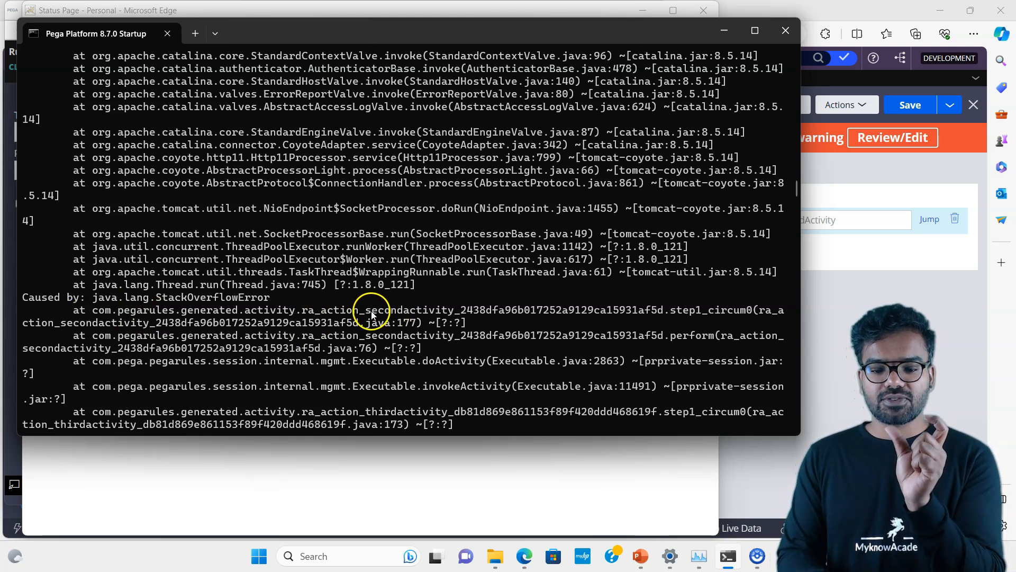
mouse_move(418, 318)
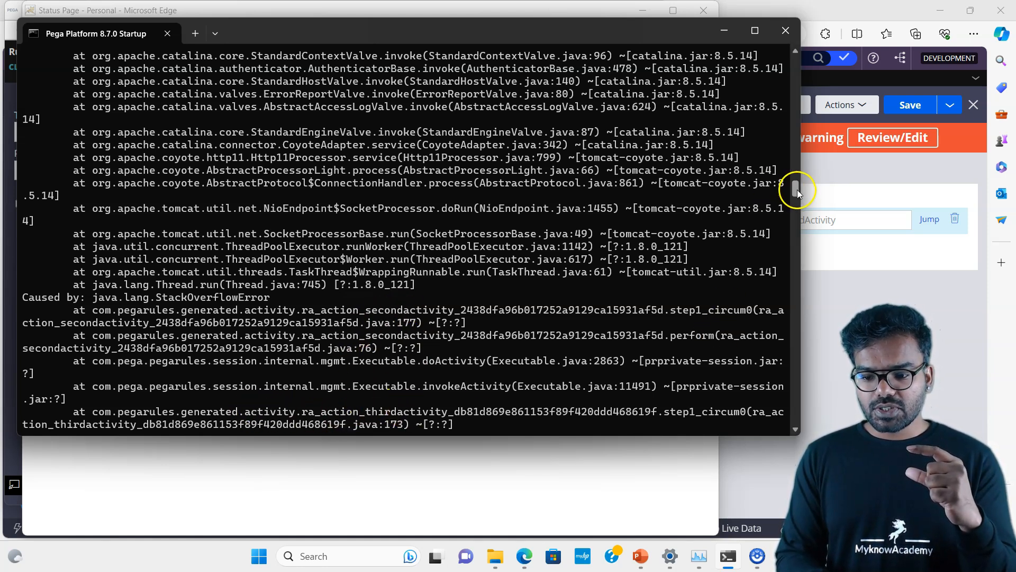
scroll("down", 3)
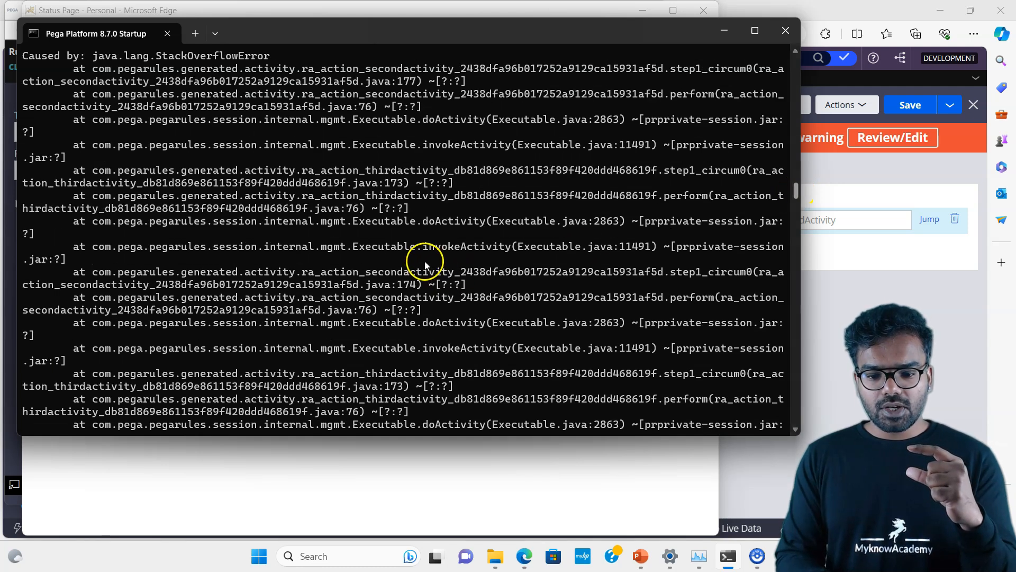